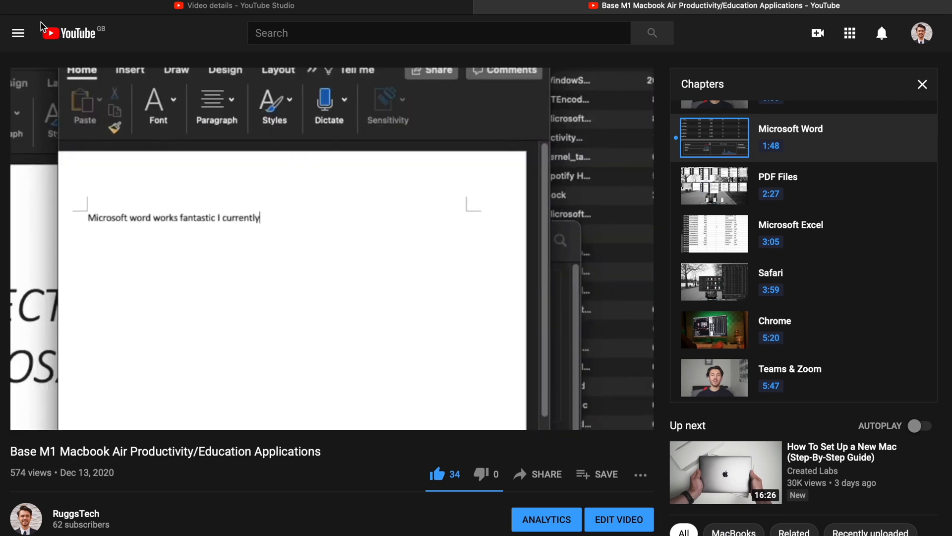
Step: Open the Battery menu showing 92% on power adapter, 1h 56m to full, no energy-heavy apps
{"action": "type", "text": "have 16 docume"}
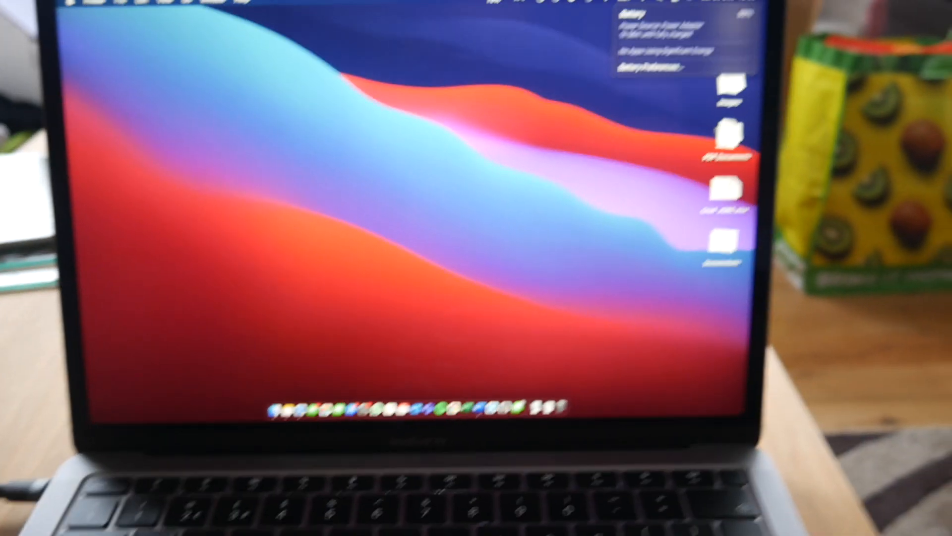
{"action": "left_click", "coordinate": [273, 22]}
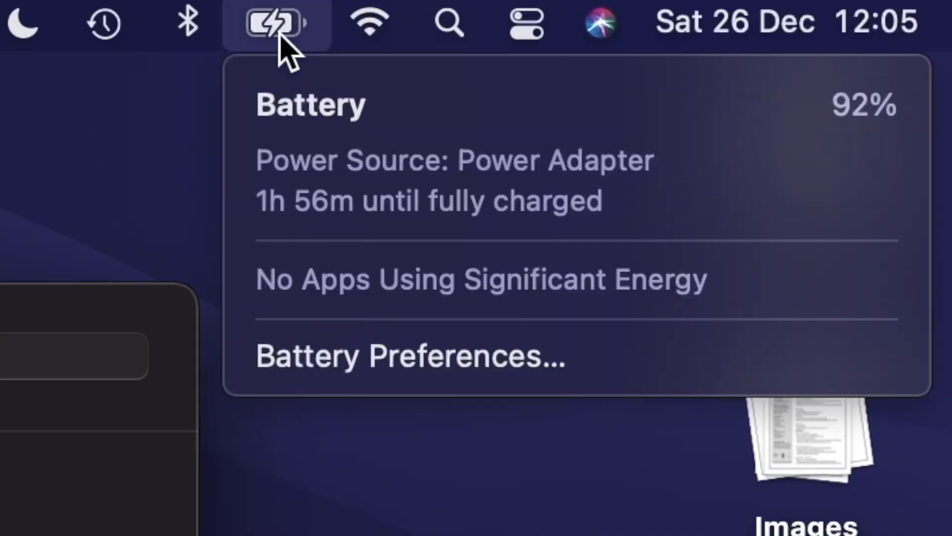
{"action": "mouse_move", "coordinate": [403, 243]}
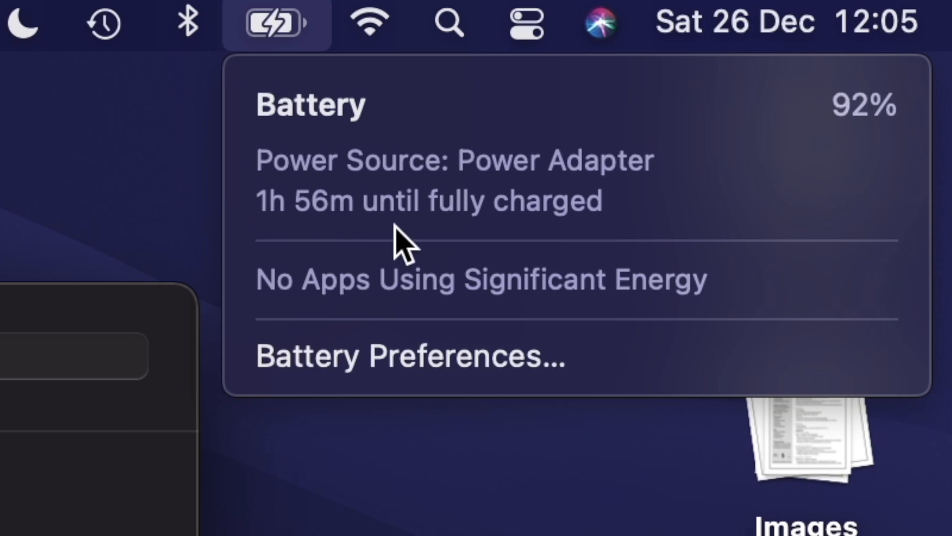
{"action": "mouse_move", "coordinate": [847, 251]}
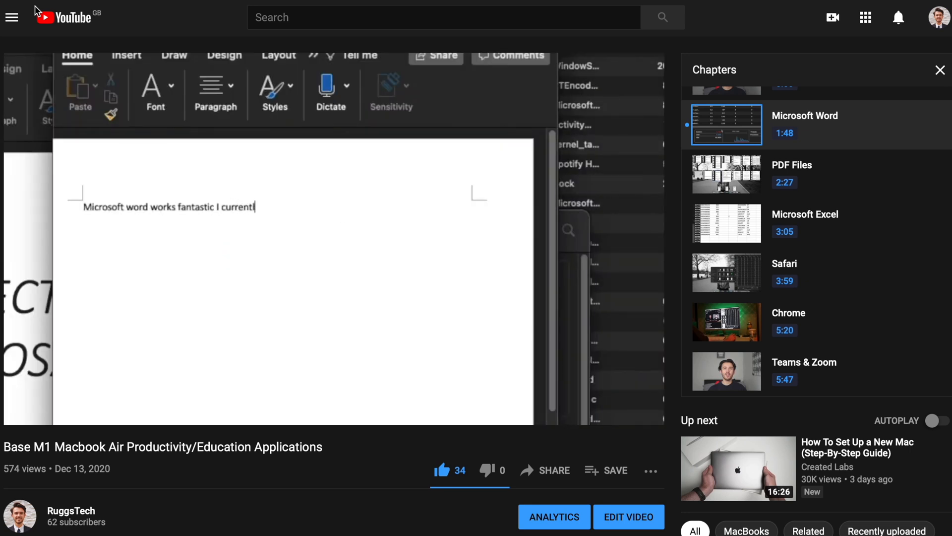
{"action": "type", "text": "y have 16 docum"}
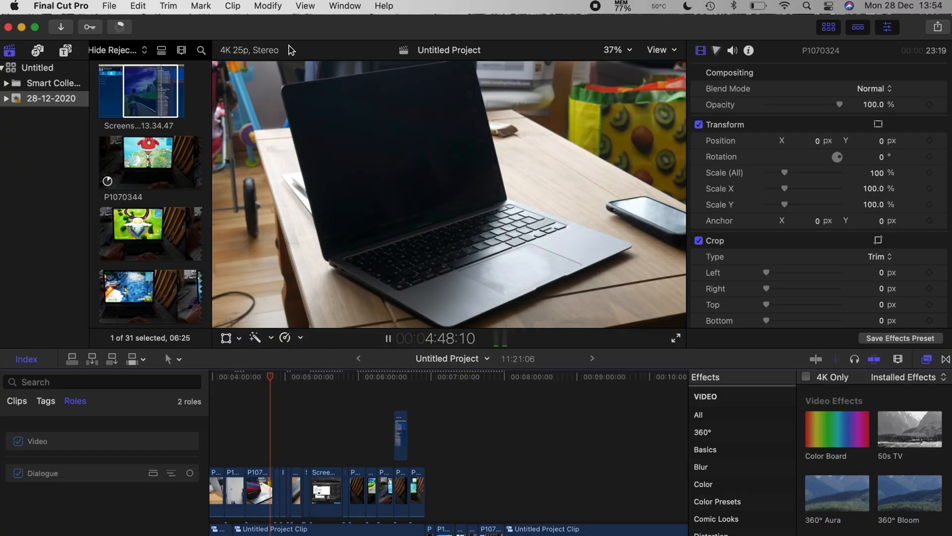
{"action": "left_click", "coordinate": [323, 376]}
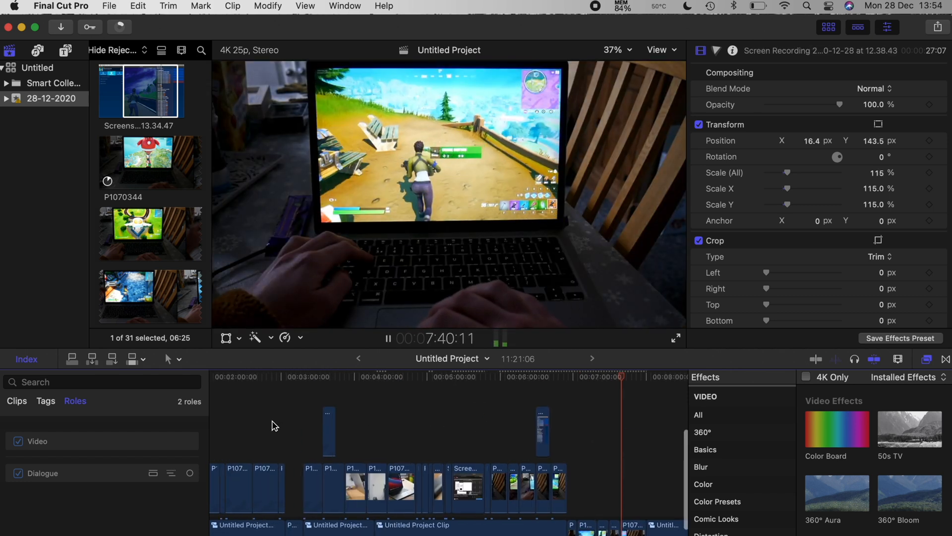
{"action": "left_click", "coordinate": [283, 376]}
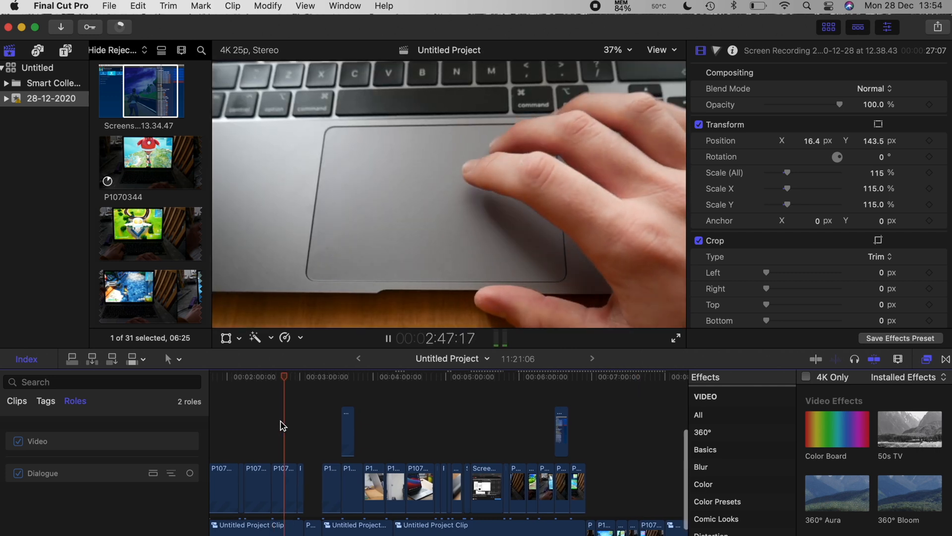